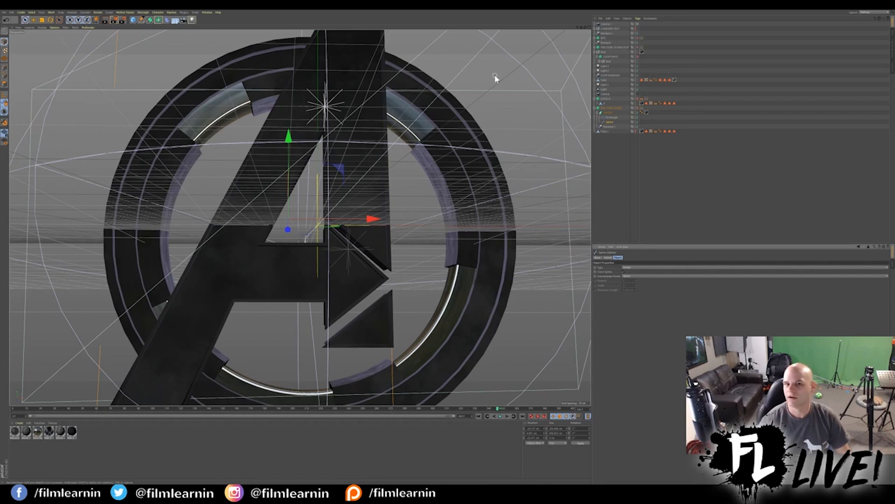
pyautogui.moveTo(214, 90)
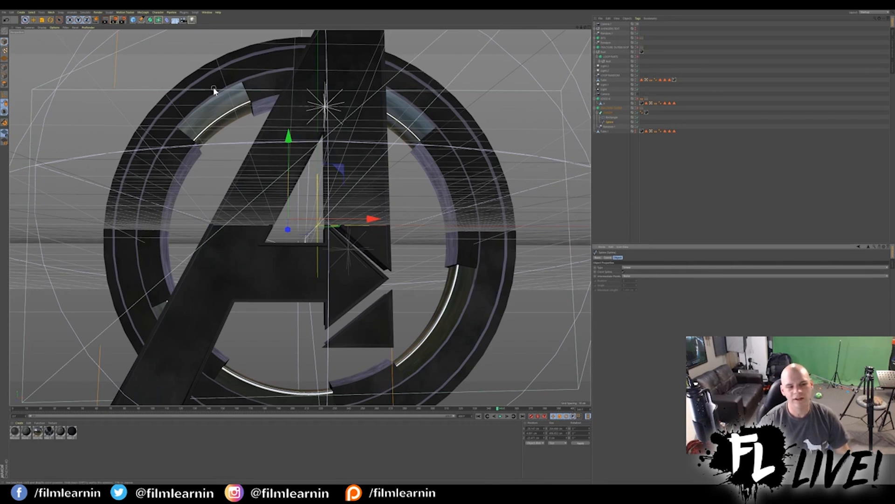
pyautogui.moveTo(135, 238)
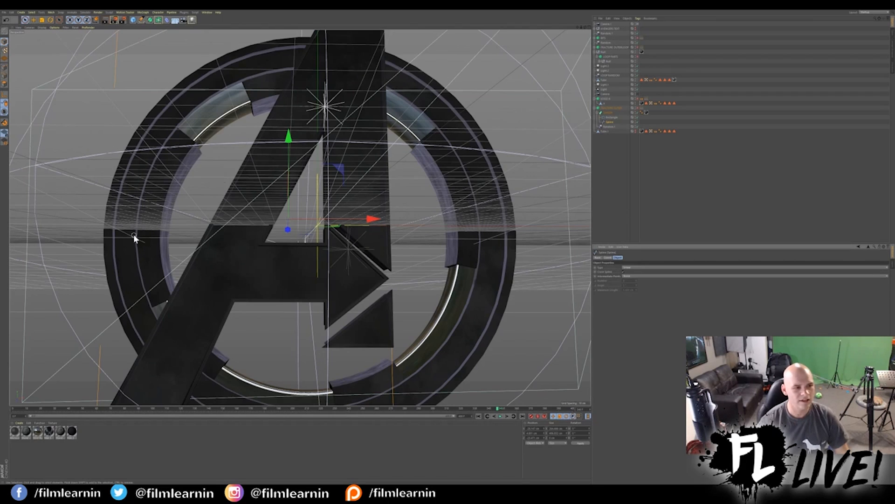
pyautogui.moveTo(524, 312)
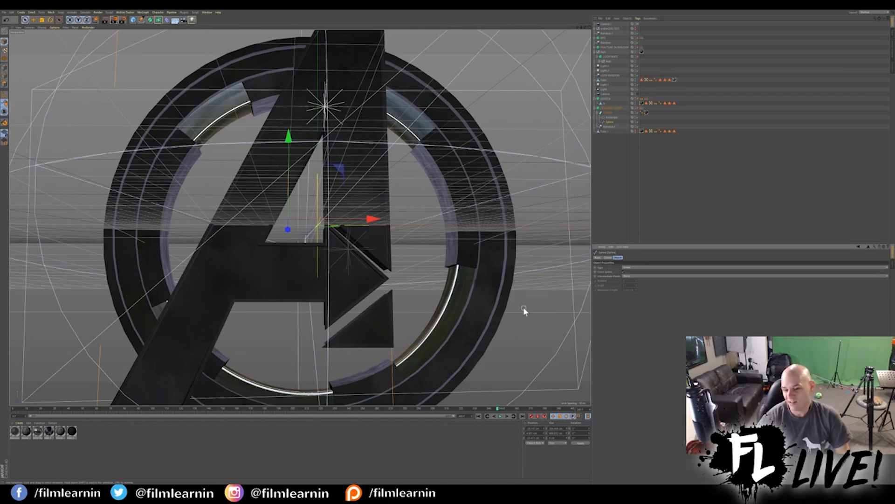
pyautogui.moveTo(558, 177)
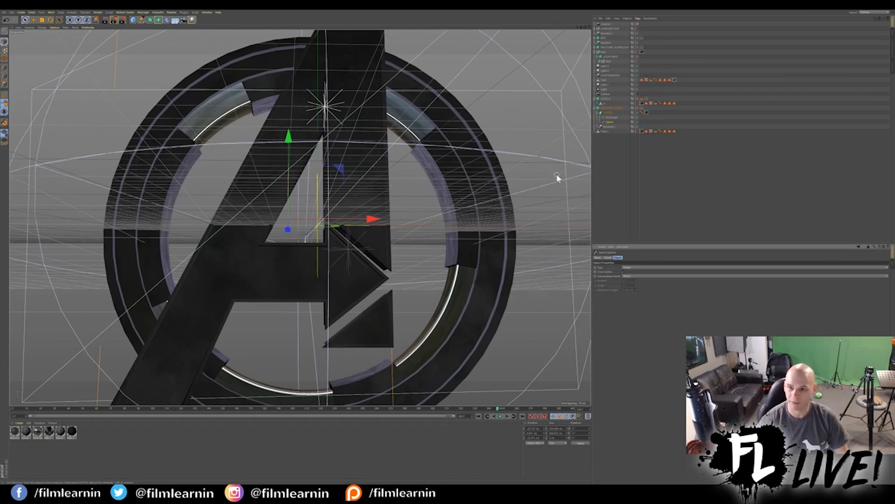
pyautogui.moveTo(640, 40)
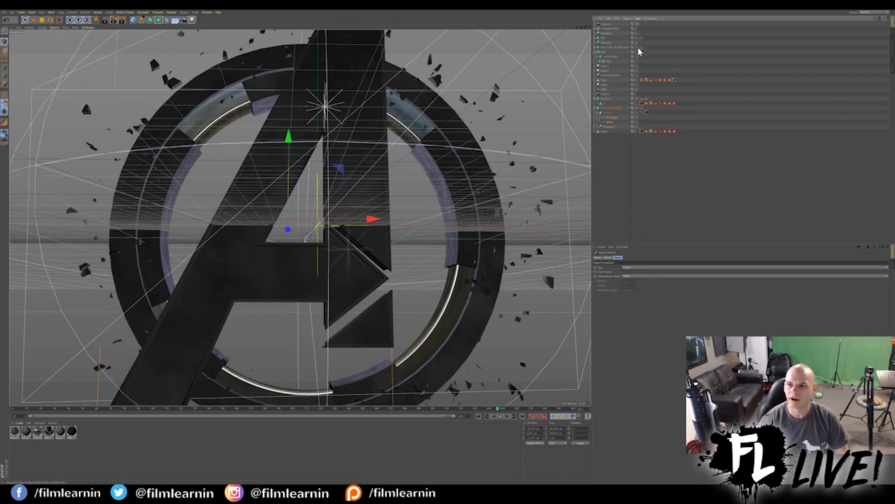
pyautogui.moveTo(637, 51)
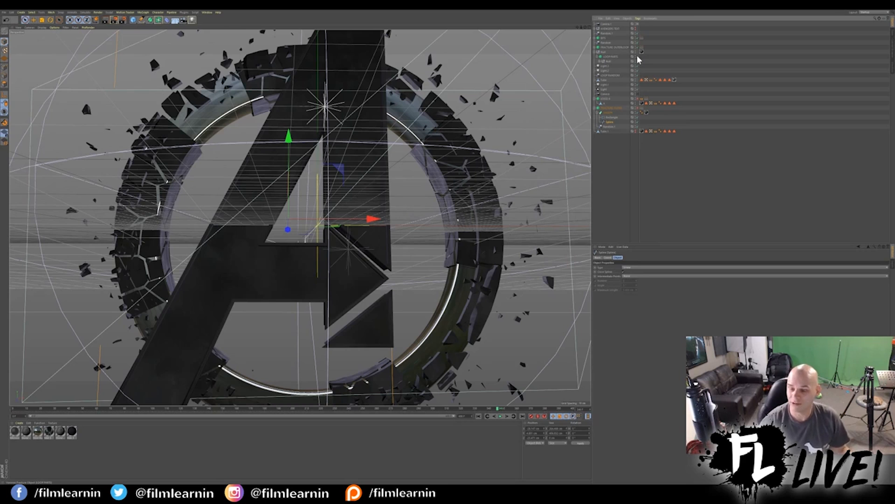
pyautogui.moveTo(637, 112)
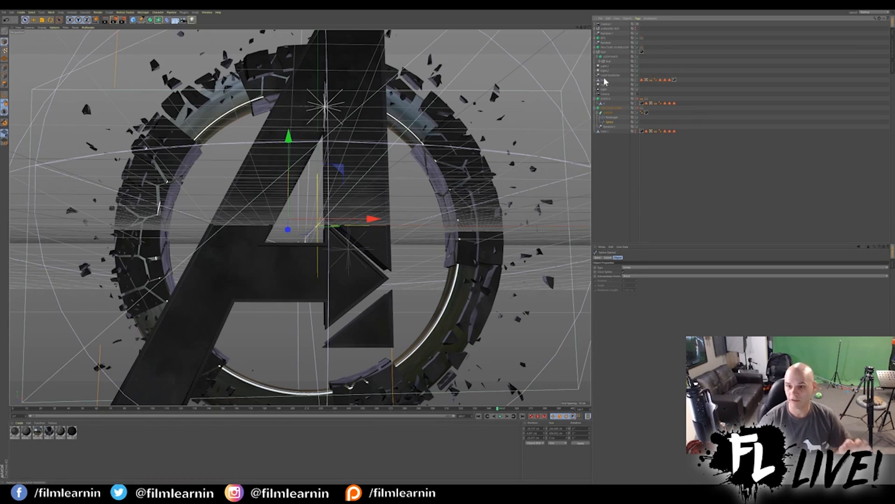
pyautogui.moveTo(616, 137)
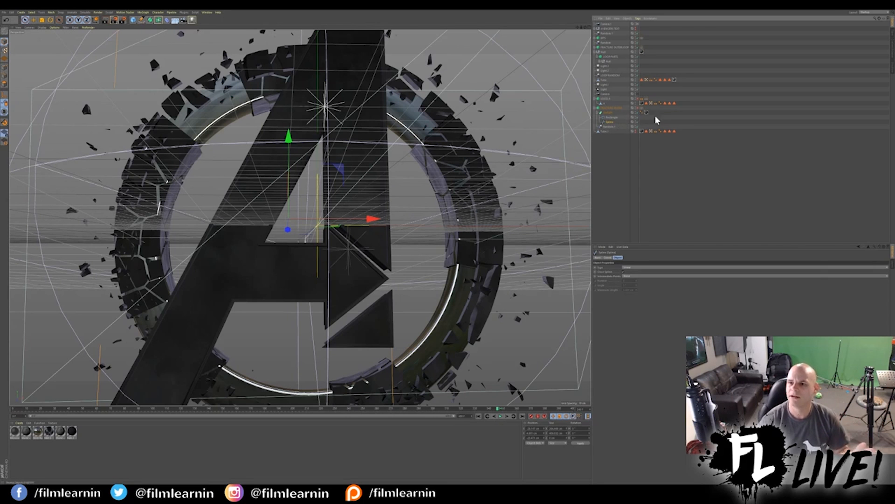
pyautogui.moveTo(227, 200)
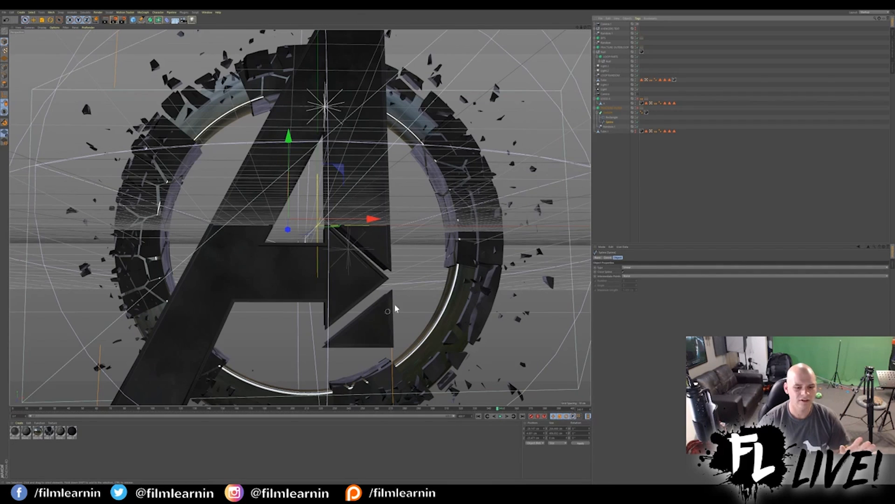
pyautogui.moveTo(393, 353)
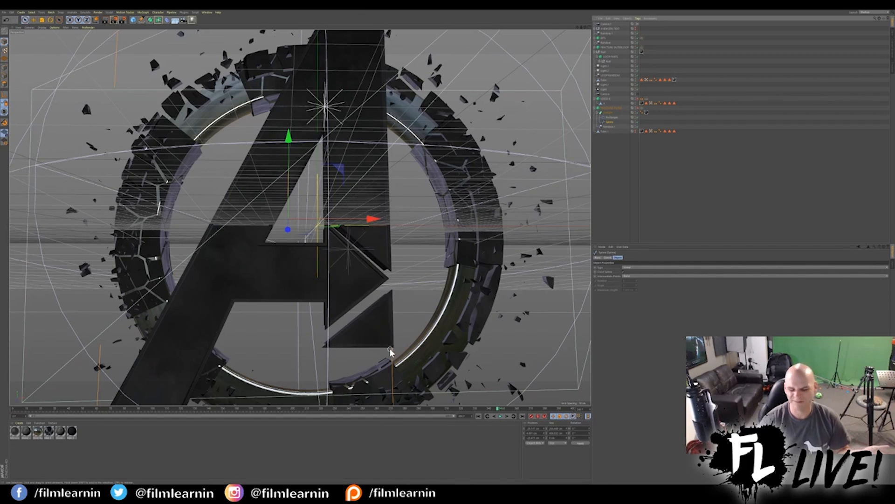
pyautogui.moveTo(702, 98)
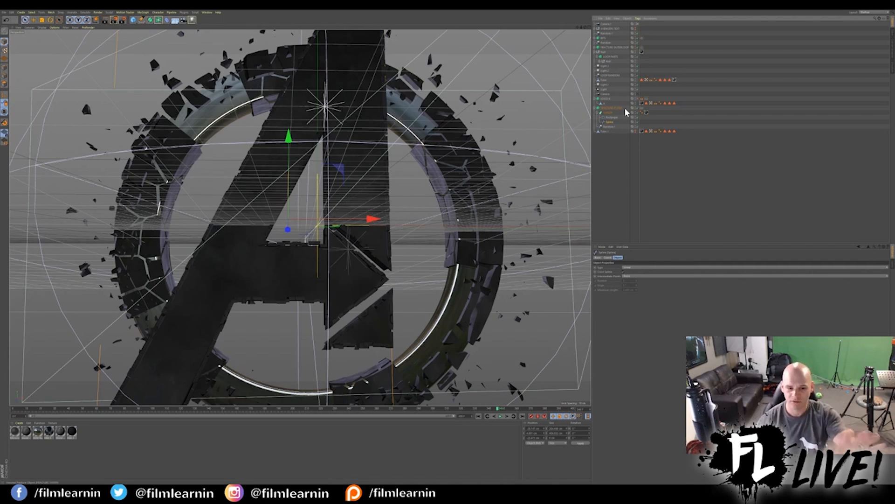
pyautogui.moveTo(367, 108)
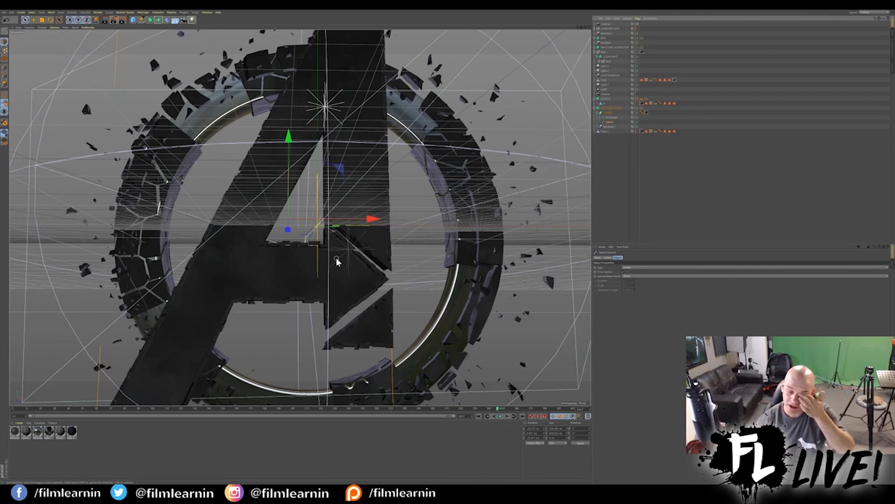
pyautogui.moveTo(320, 151)
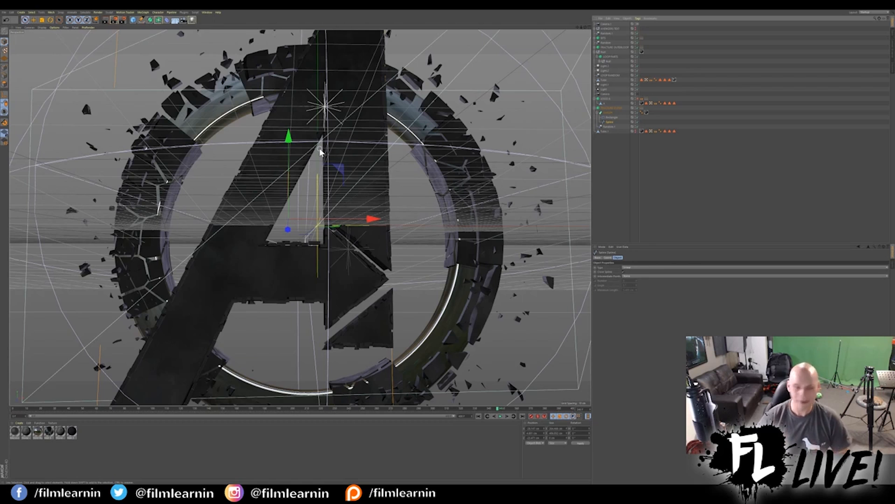
pyautogui.moveTo(337, 144)
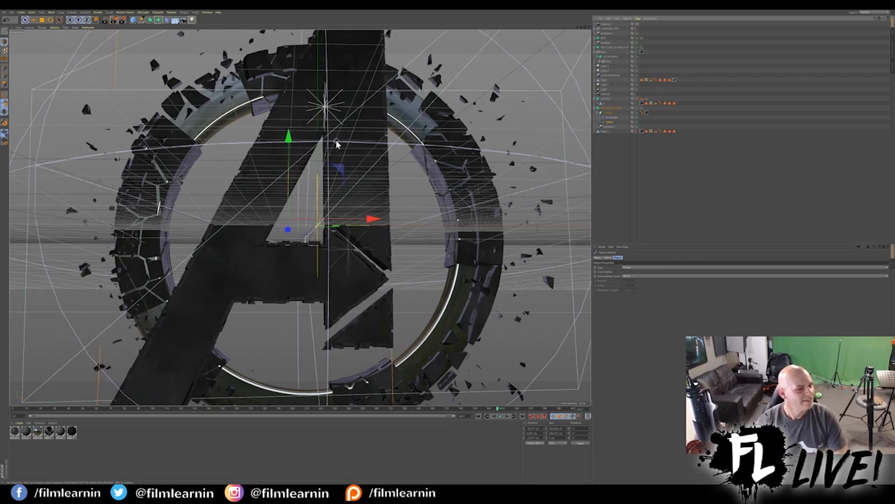
pyautogui.moveTo(400, 128)
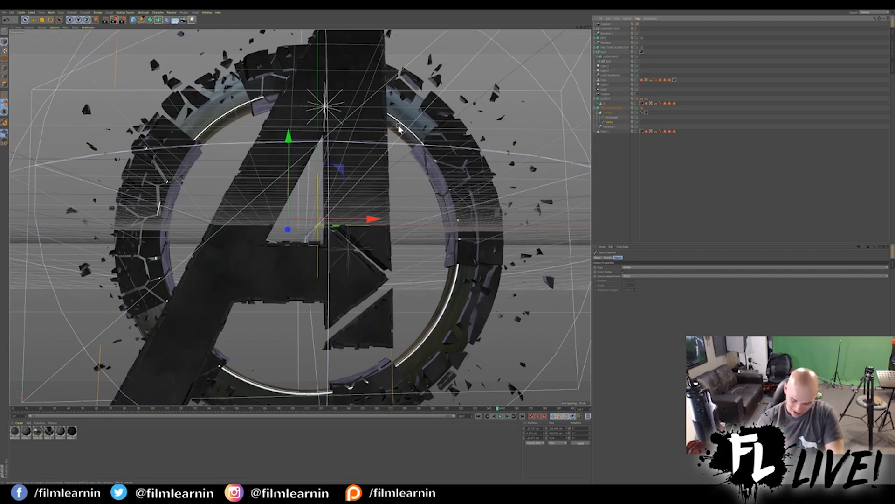
pyautogui.moveTo(374, 82)
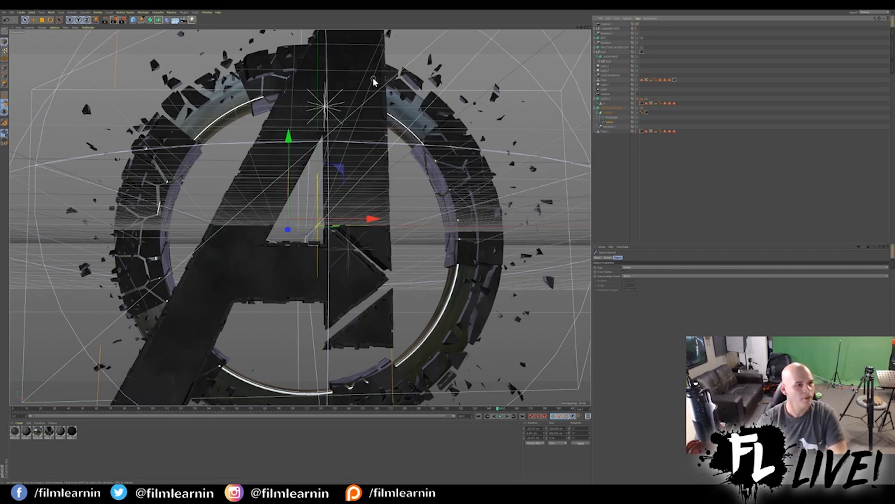
pyautogui.moveTo(358, 57)
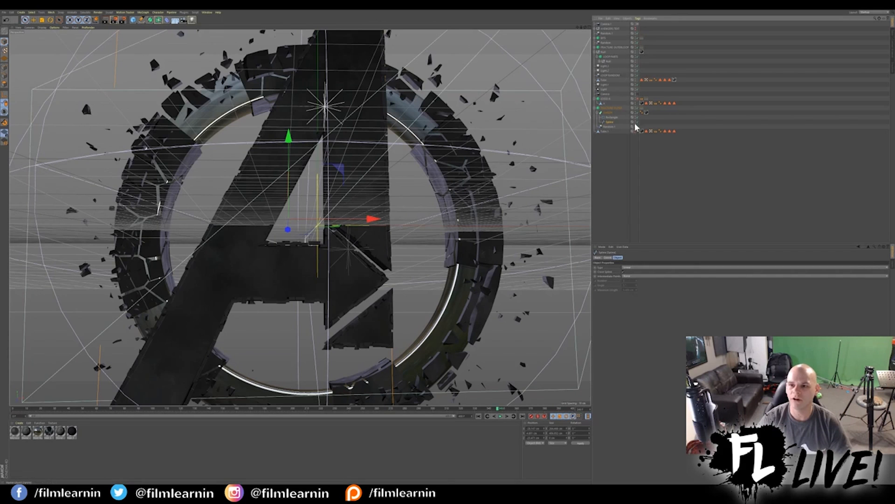
pyautogui.moveTo(638, 101)
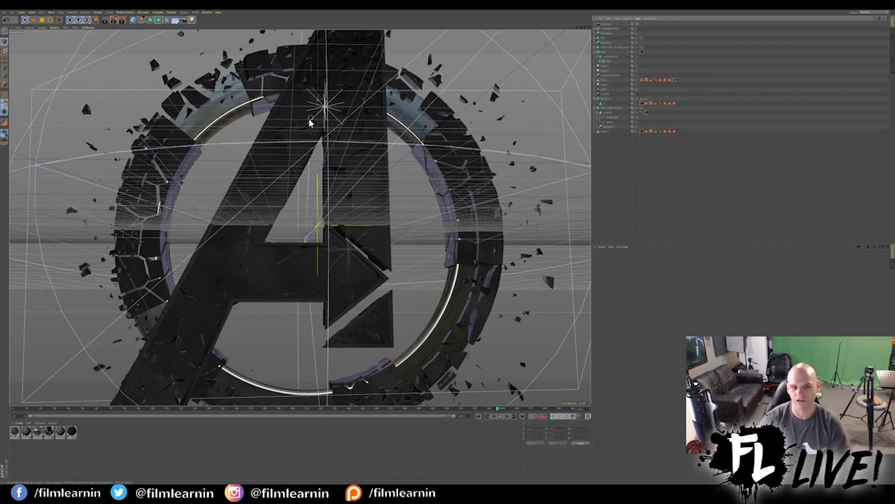
pyautogui.moveTo(640, 110)
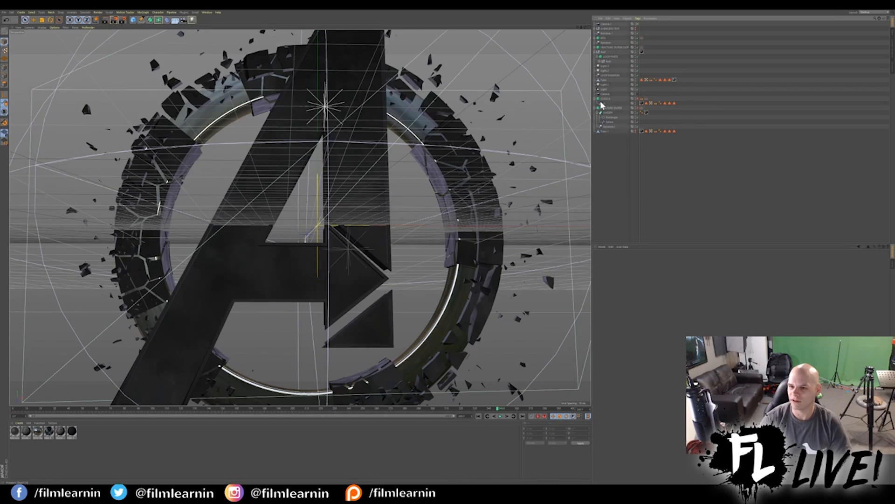
# Step: Switch off the scene camera to view the extruded A logo from an angled perspective
pyautogui.click(604, 108)
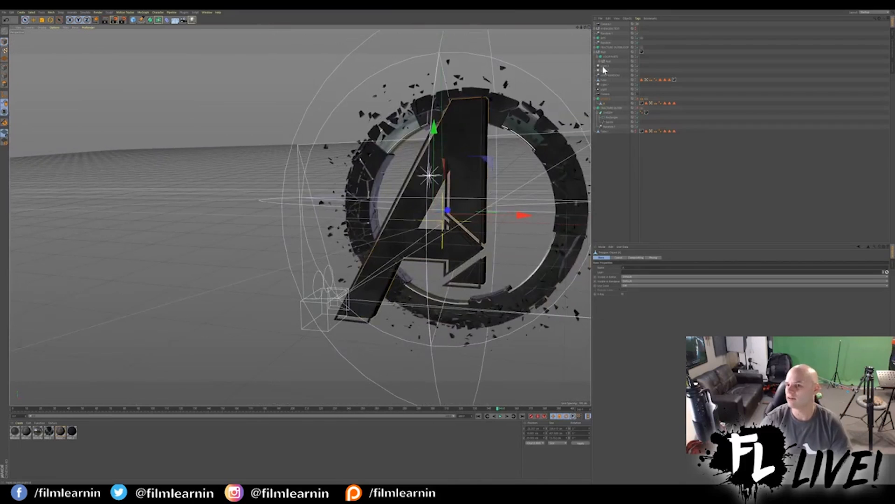
pyautogui.moveTo(609, 77)
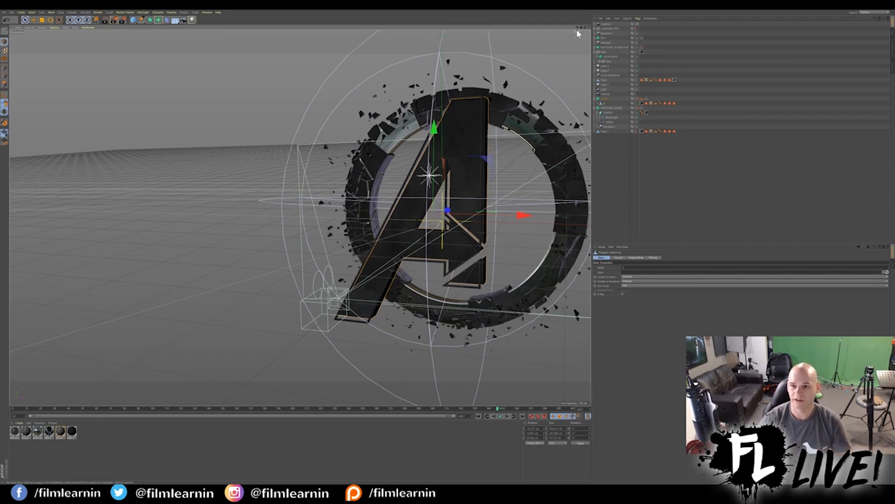
pyautogui.moveTo(611, 124)
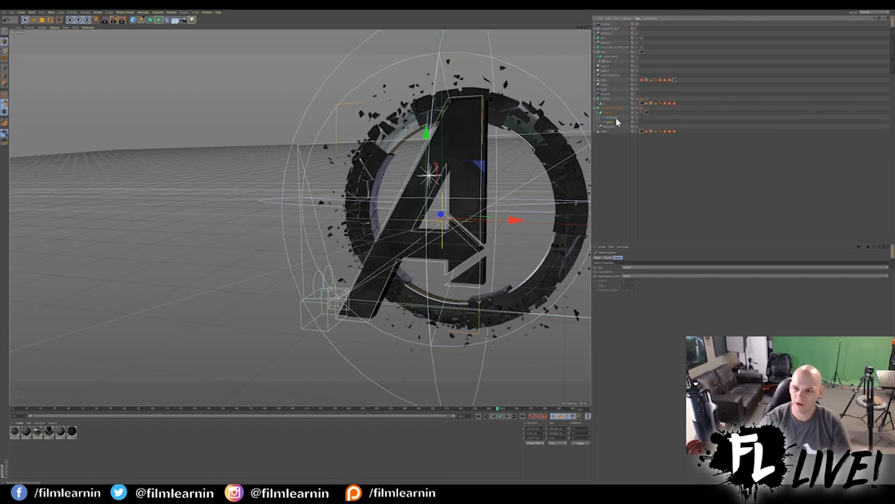
# Step: Re-enable the scene camera to frame the A logo and shattered ring straight-on
pyautogui.click(609, 112)
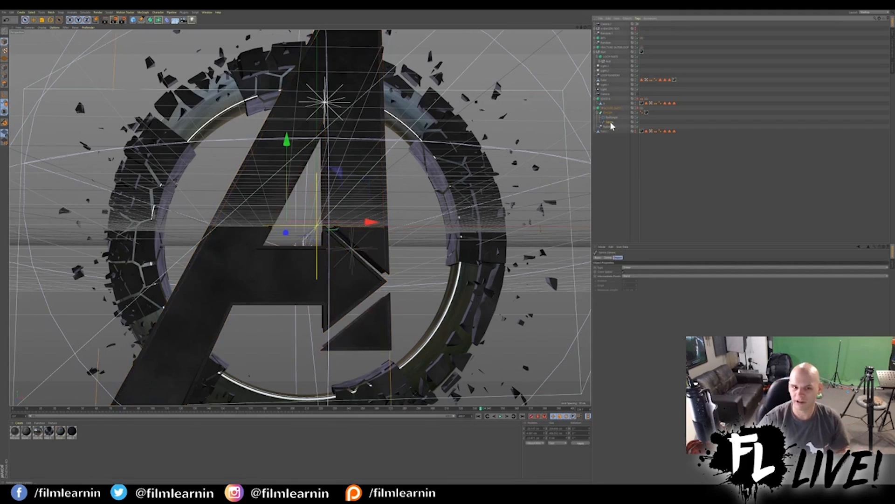
pyautogui.click(603, 107)
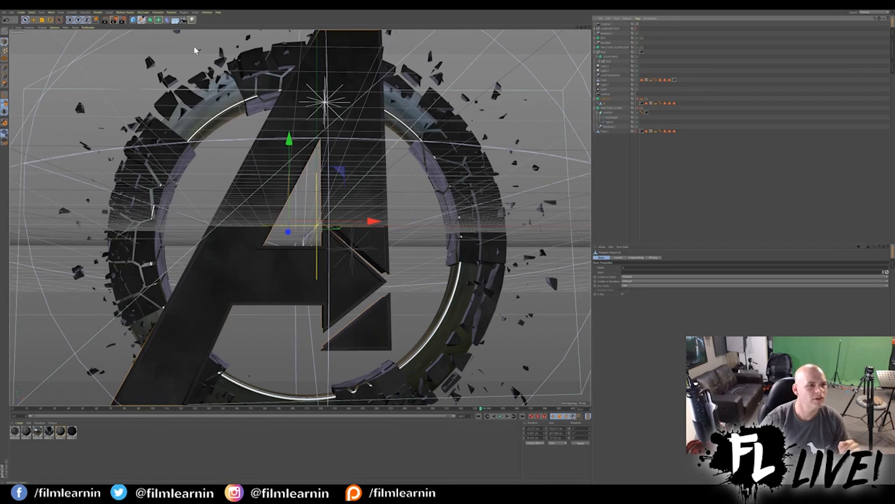
pyautogui.moveTo(220, 50)
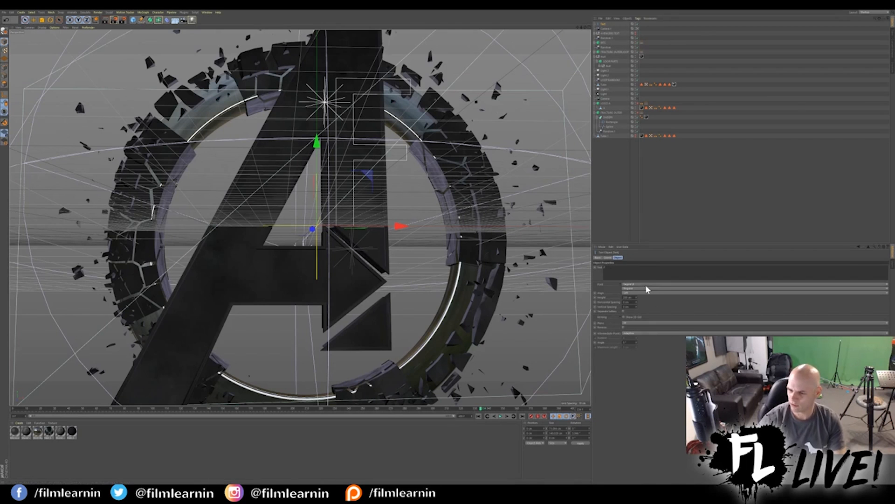
pyautogui.moveTo(667, 292)
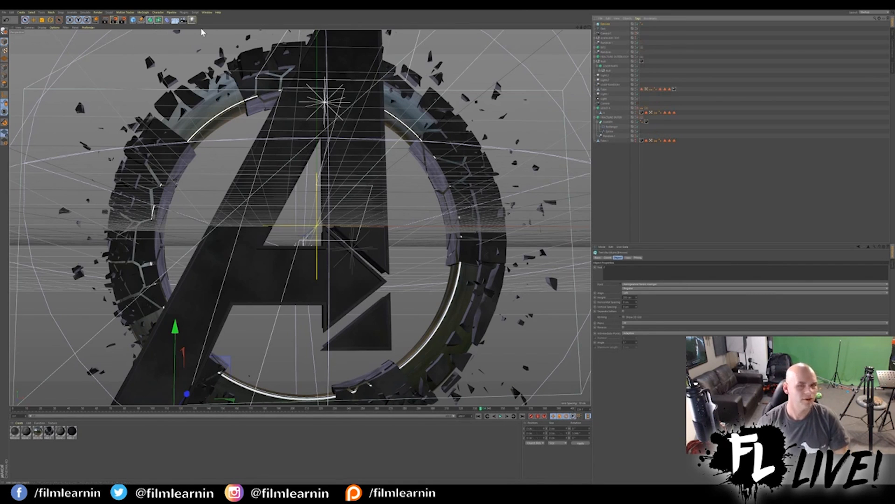
# Step: Show the extruded F letter in the viewport, overlapping the A logo
pyautogui.click(604, 24)
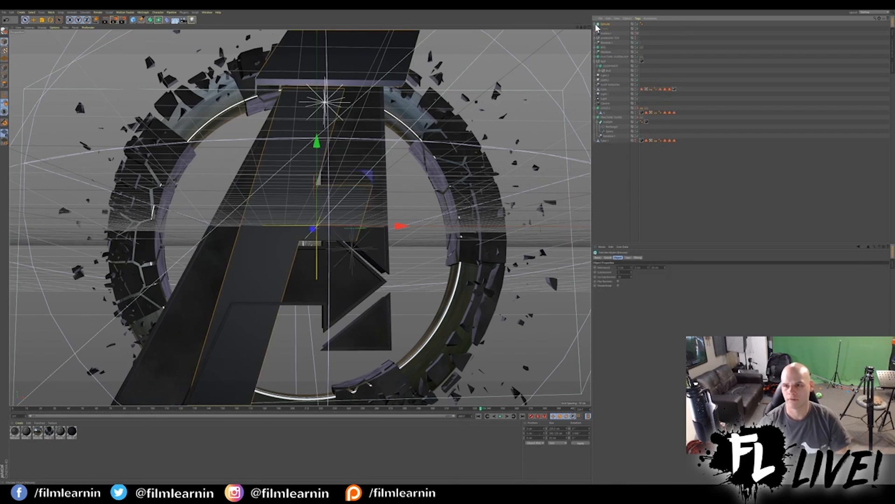
# Step: Toggle the F extrude and related objects' visibility dots in the Object Manager
pyautogui.click(608, 24)
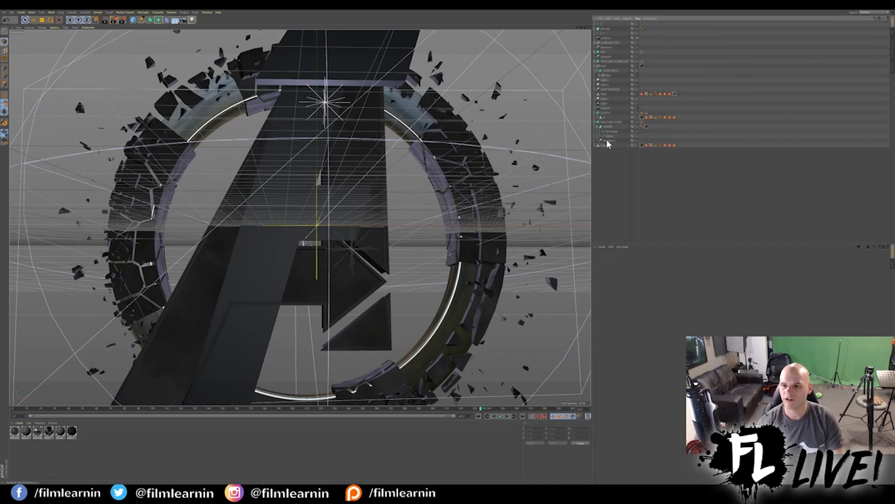
pyautogui.click(608, 131)
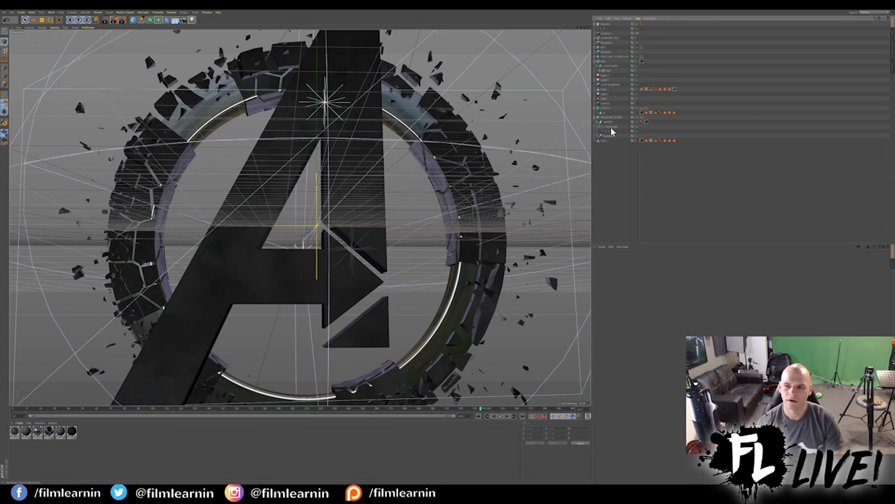
pyautogui.click(607, 118)
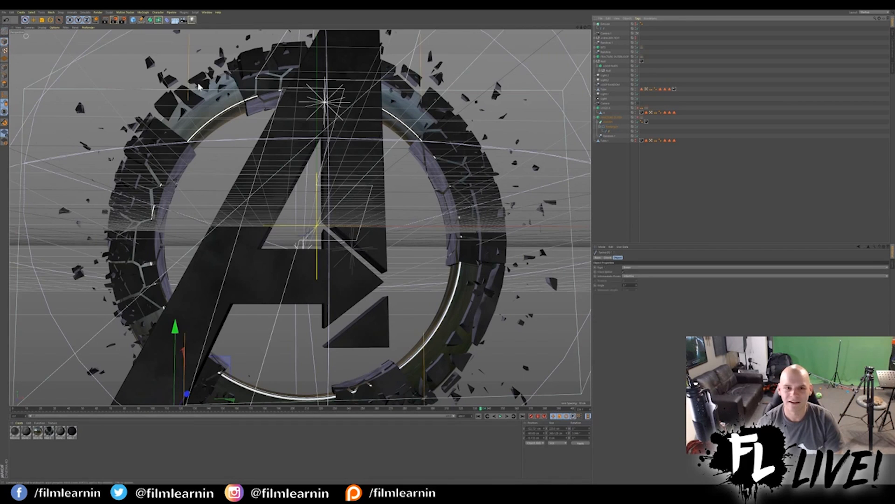
pyautogui.click(608, 121)
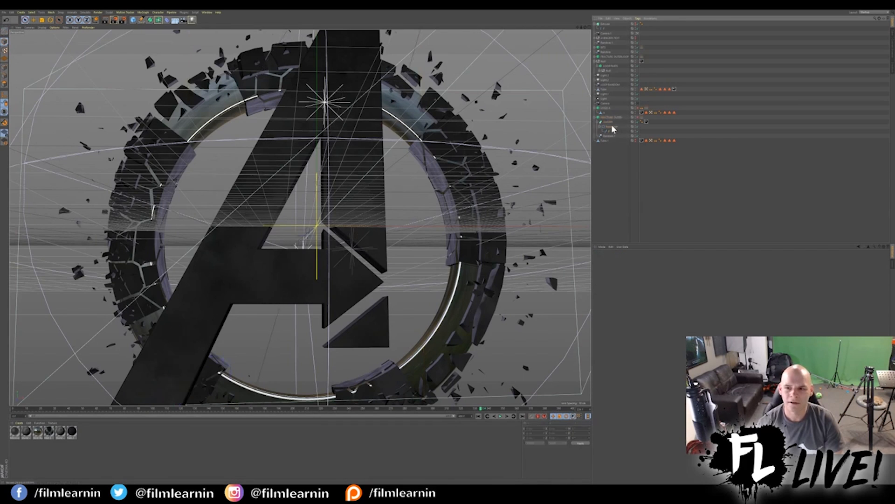
pyautogui.click(608, 126)
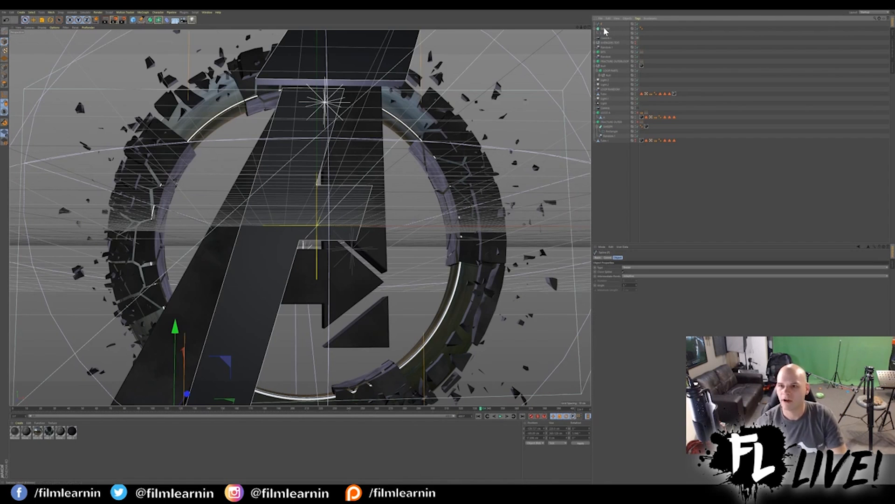
pyautogui.moveTo(603, 29)
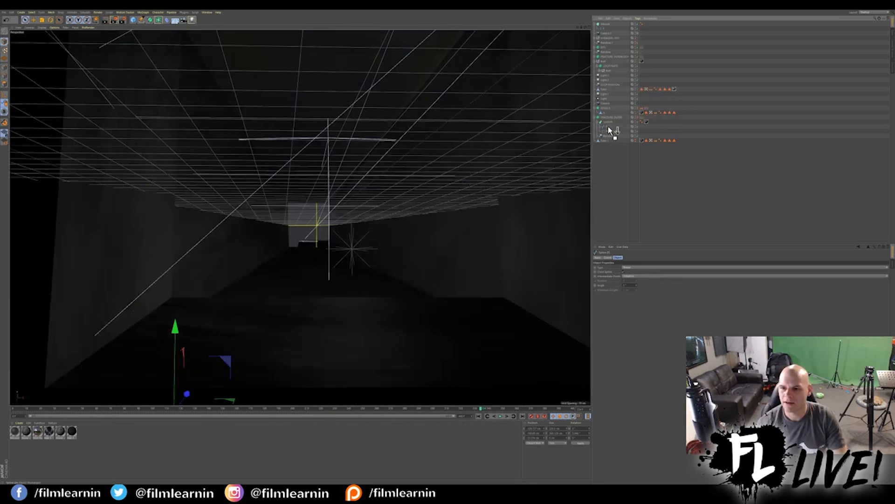
pyautogui.click(608, 126)
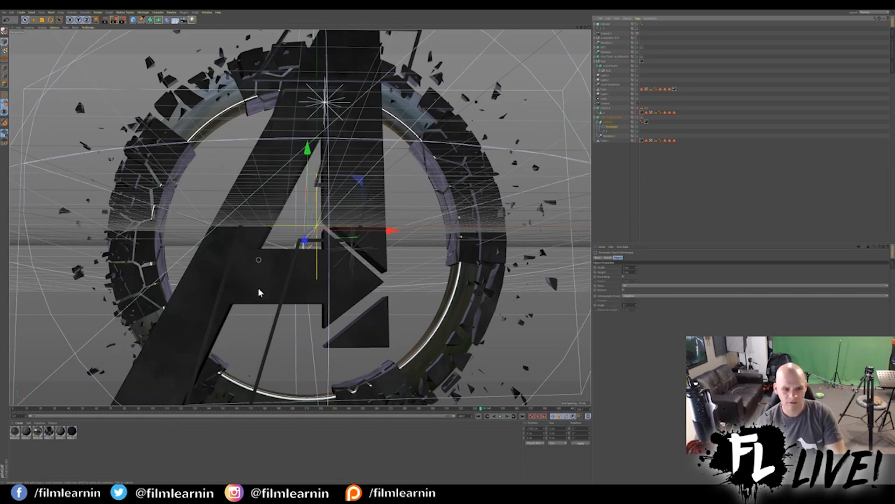
pyautogui.moveTo(388, 104)
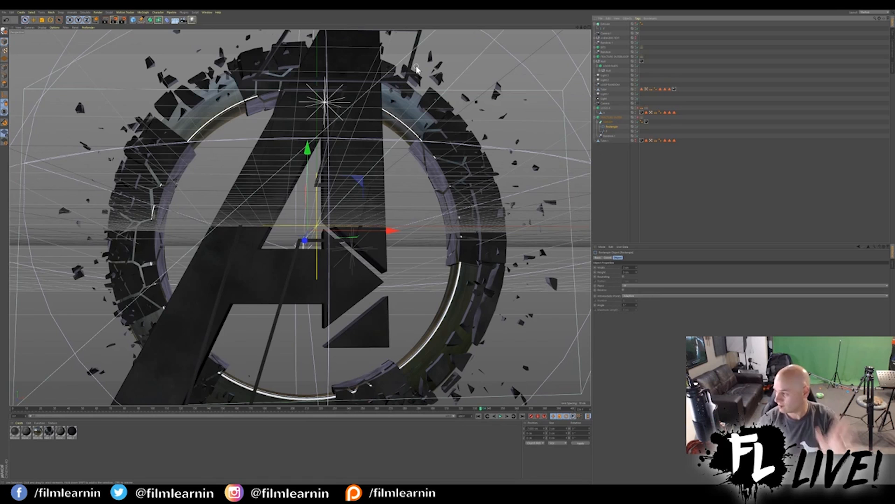
pyautogui.moveTo(654, 36)
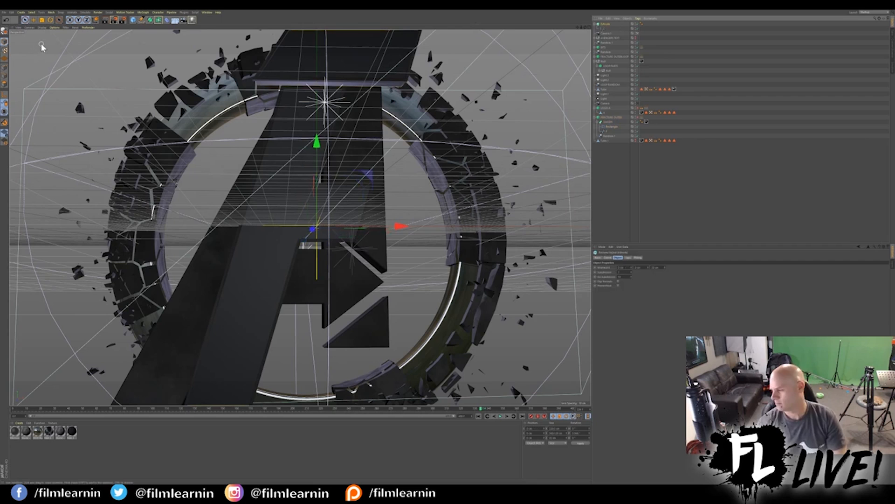
pyautogui.moveTo(279, 121)
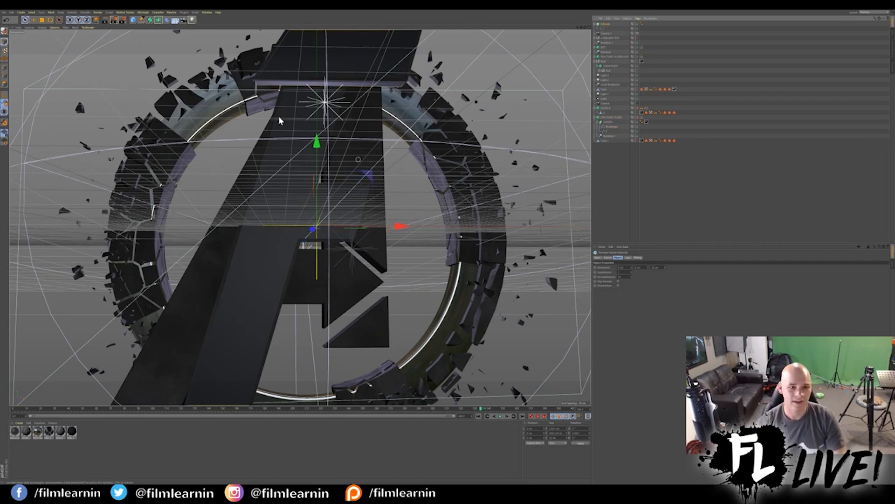
pyautogui.moveTo(318, 83)
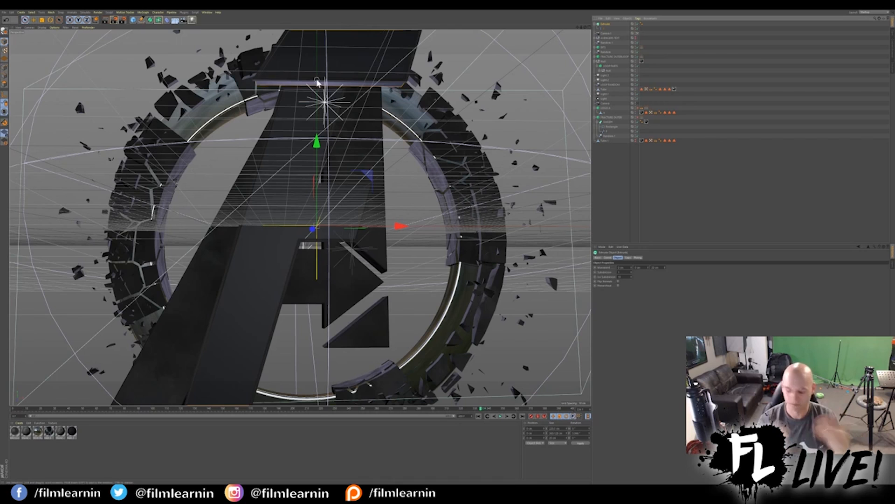
pyautogui.moveTo(12, 54)
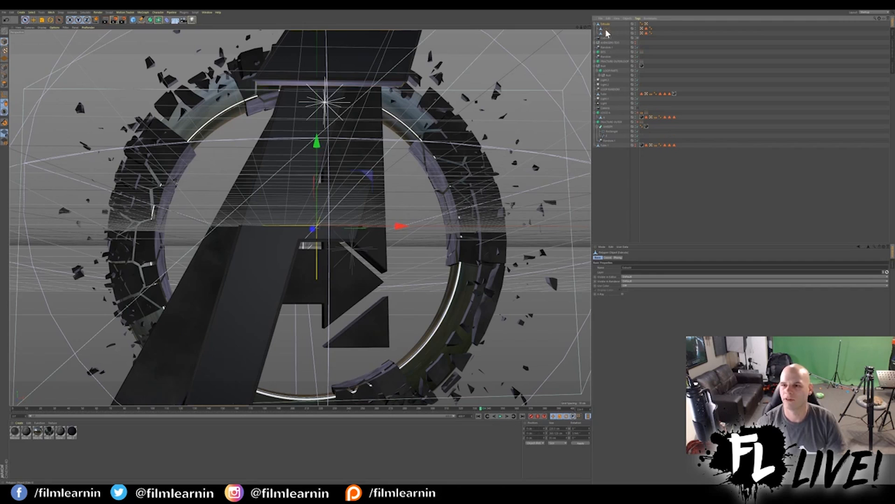
# Step: Turn the F extrude object's visibility back on over the A logo
pyautogui.click(606, 38)
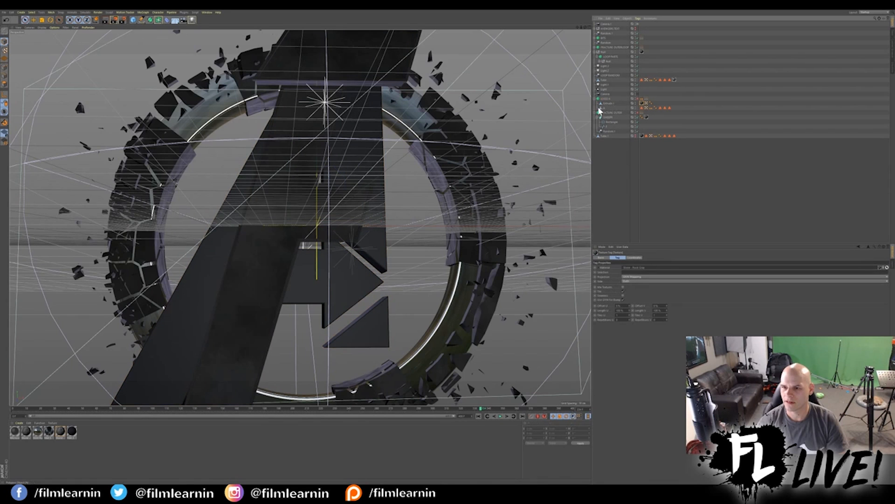
# Step: Disable the A logo's viewport and render visibility, leaving only the F inside the ring
pyautogui.click(603, 113)
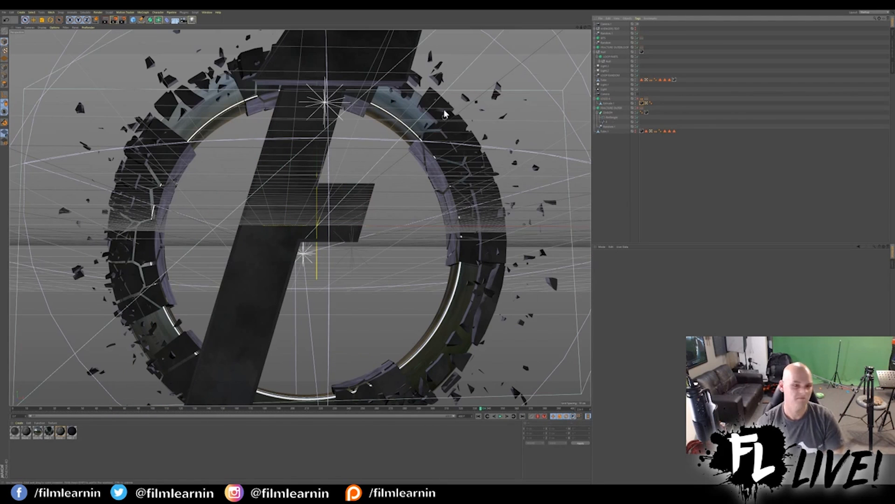
pyautogui.moveTo(393, 93)
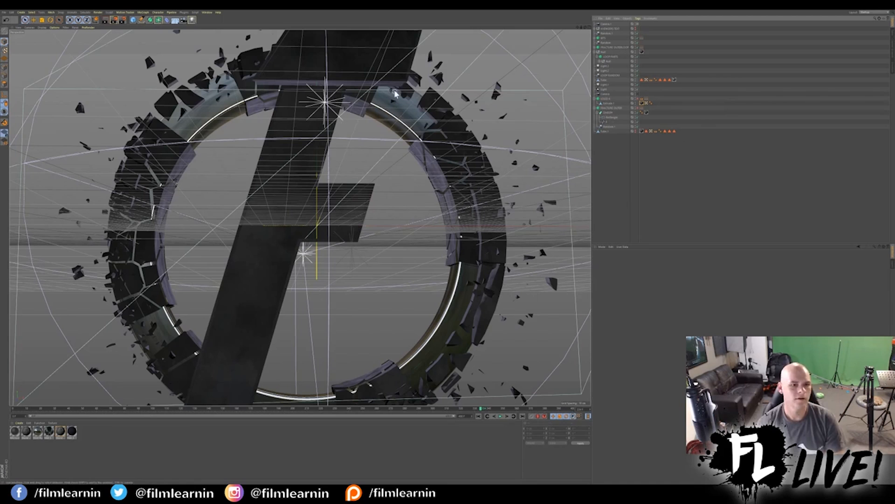
pyautogui.click(608, 108)
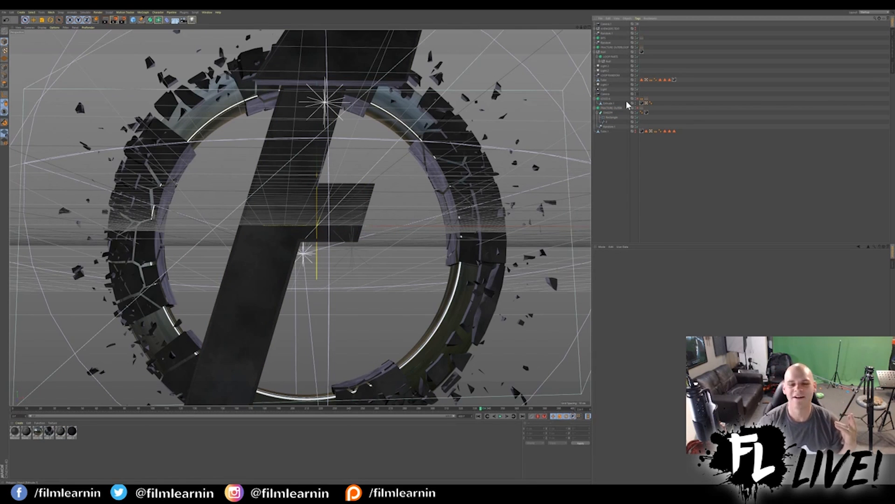
pyautogui.moveTo(627, 100)
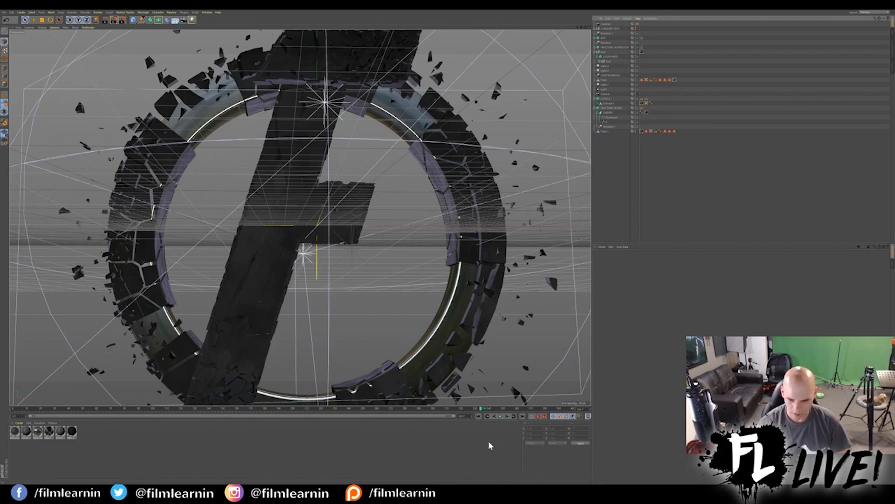
pyautogui.click(498, 416)
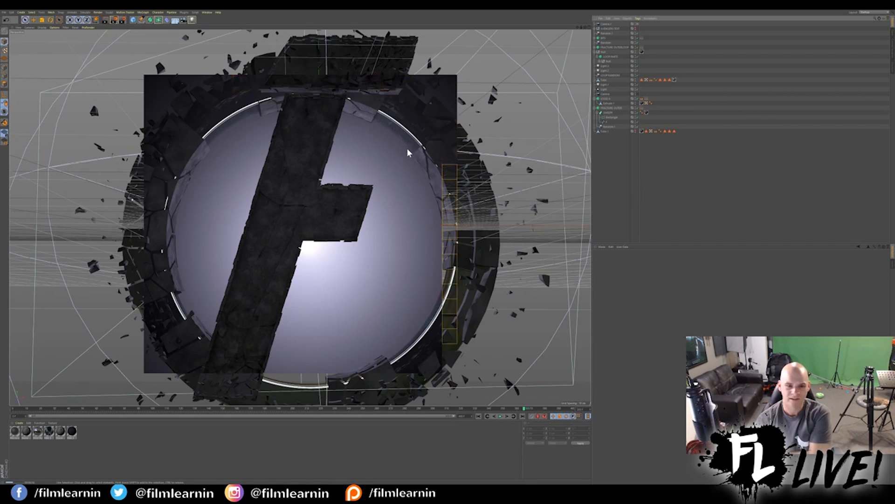
pyautogui.moveTo(323, 213)
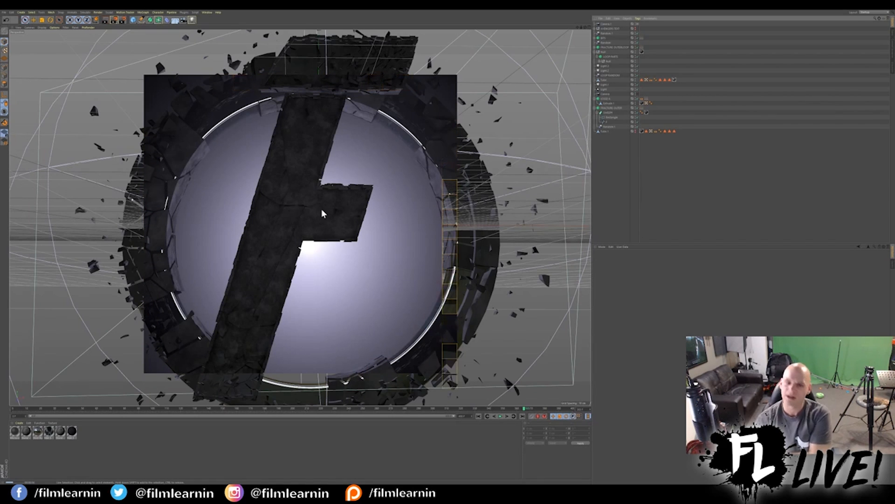